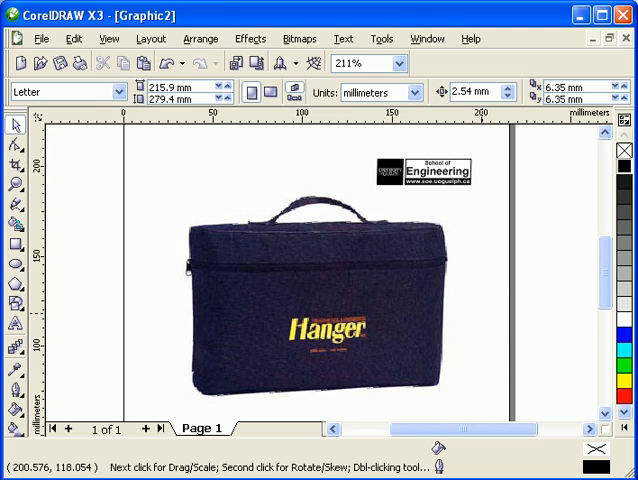
mouse_move(16, 196)
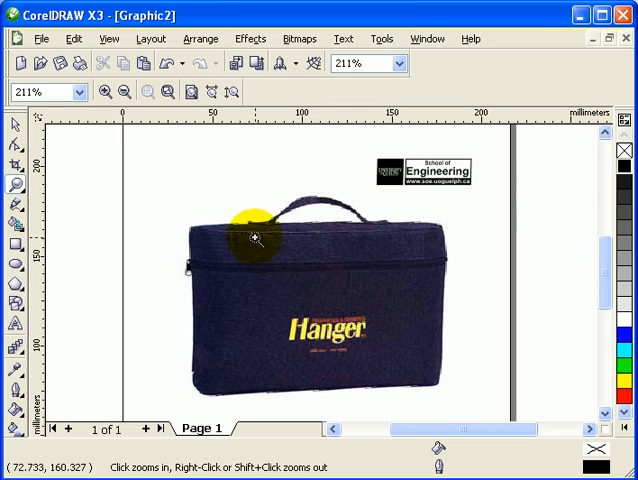
Start a full-colour pattern and mark a patch of the bag's dark fabric
left_click(257, 237)
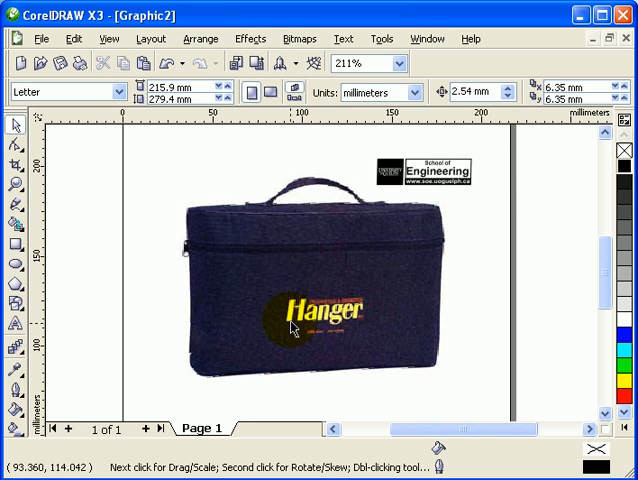
mouse_move(335, 328)
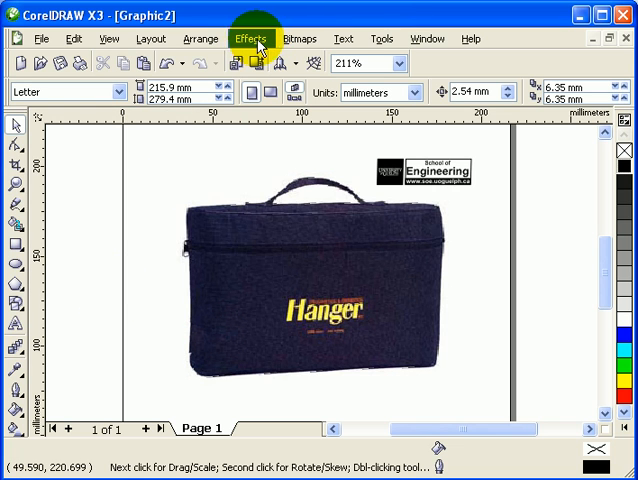
left_click(426, 38)
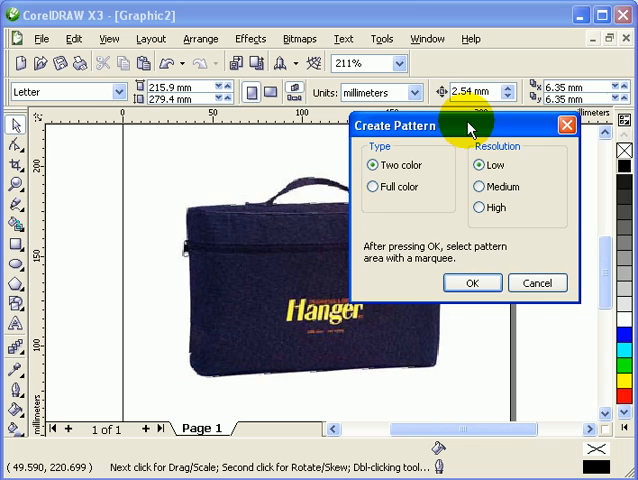
mouse_move(378, 189)
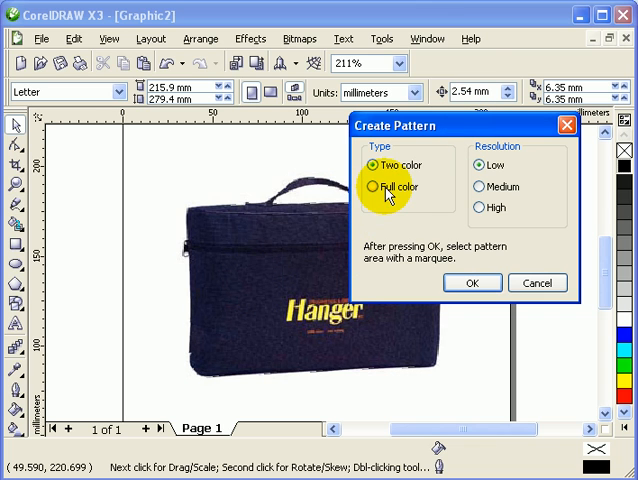
left_click(375, 187)
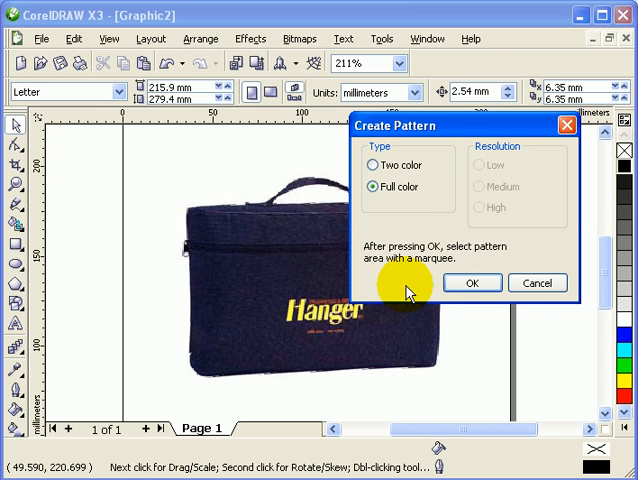
left_click(472, 282)
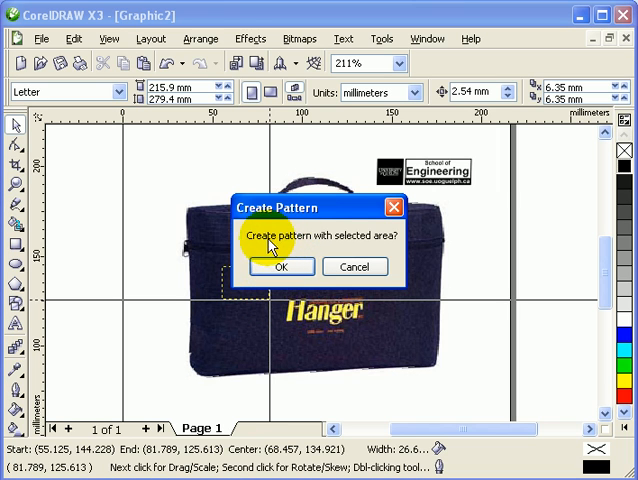
mouse_move(282, 267)
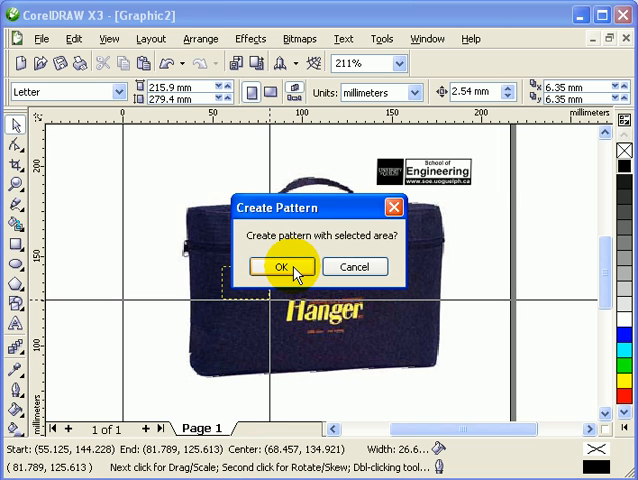
Create the pattern from the marked fabric and save it as 'bagpattern'
left_click(281, 267)
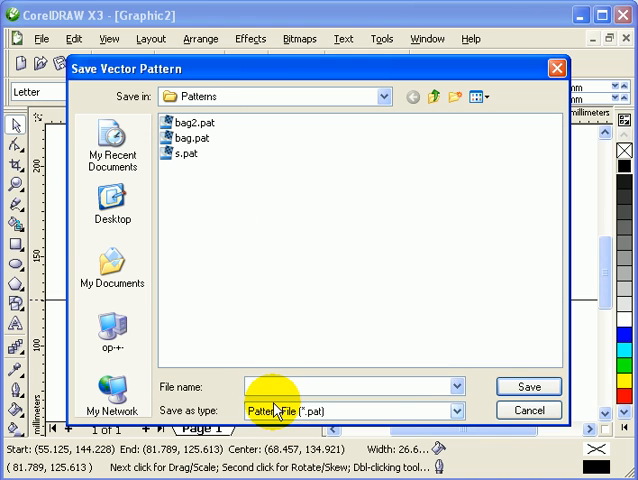
type("bagpattern")
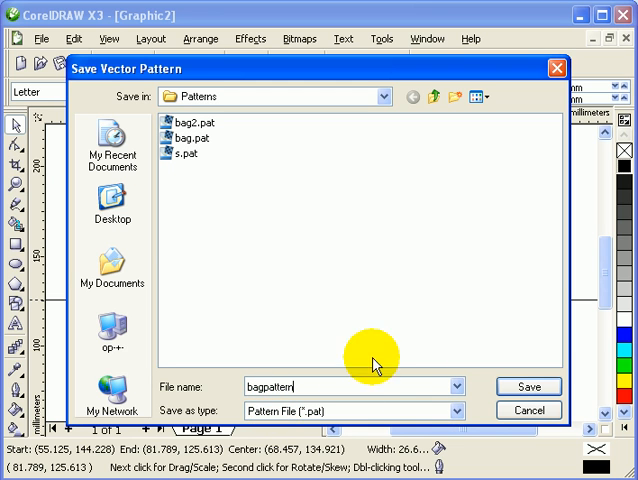
left_click(534, 386)
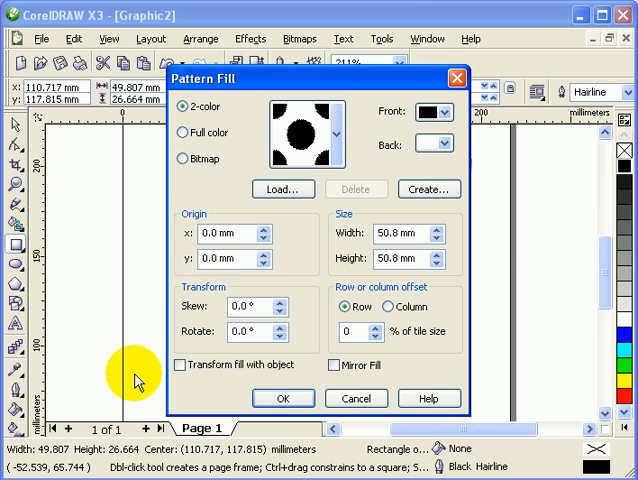
Fill the rectangle with the full-colour dark bag fabric pattern
left_click(184, 132)
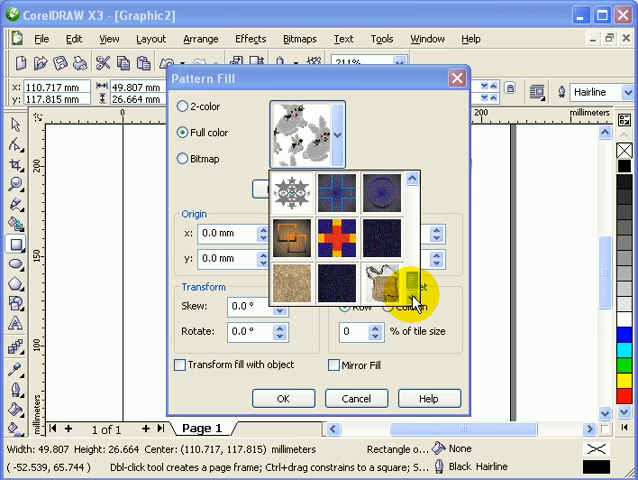
left_click(342, 290)
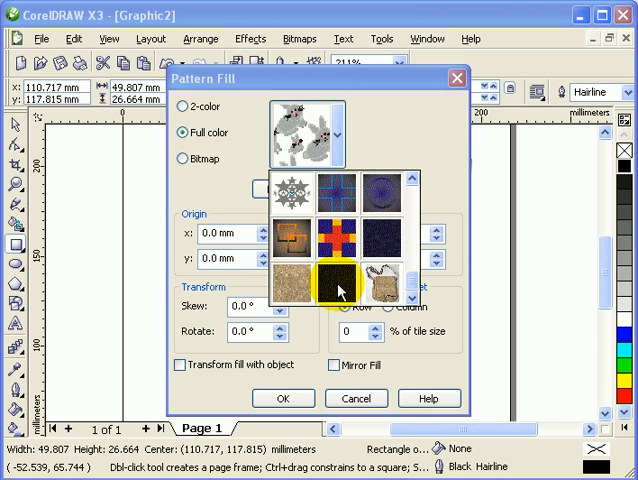
left_click(338, 288)
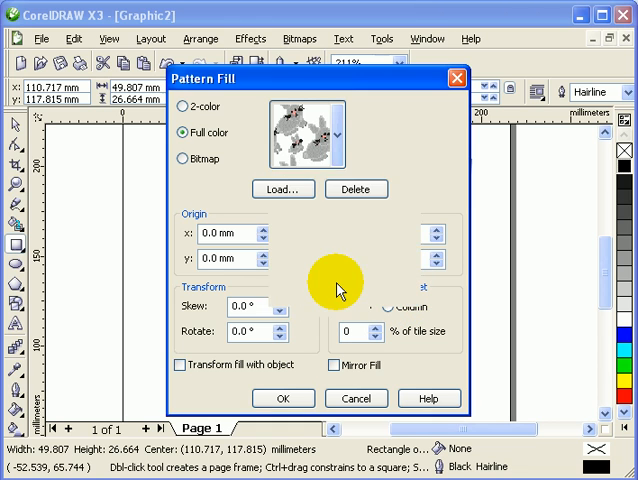
left_click(339, 133)
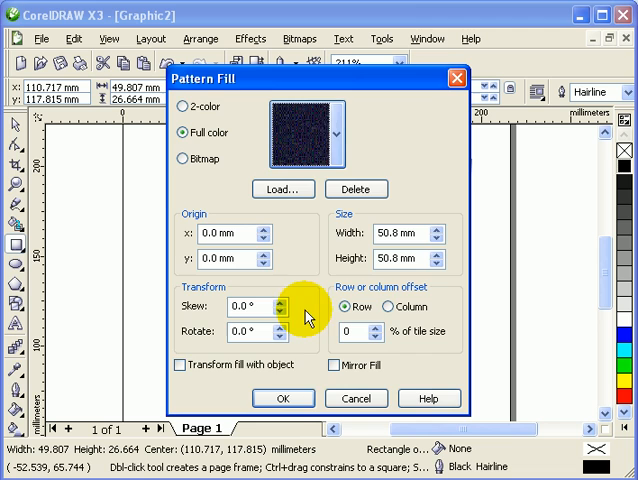
left_click(283, 398)
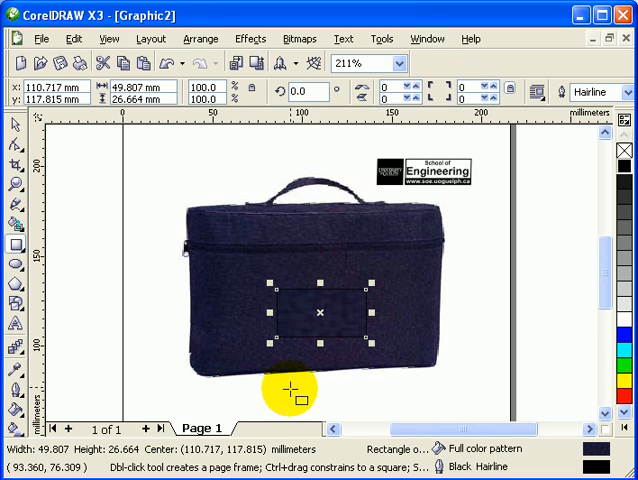
mouse_move(65, 345)
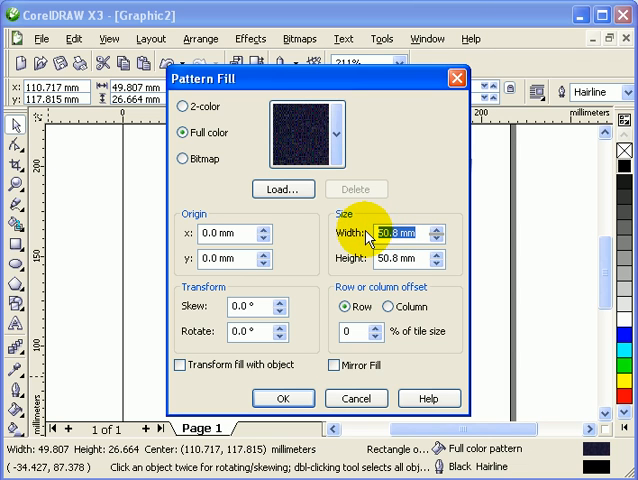
Resize the pattern tiles to 5.0 mm, zoom in to check, and start entering 20 mm
type("5.0")
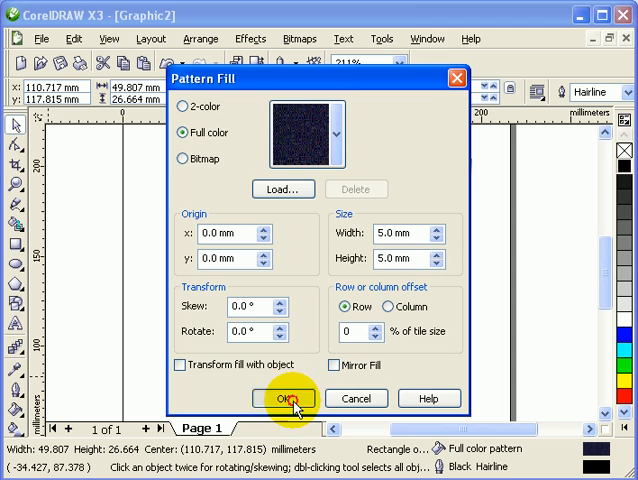
left_click(287, 398)
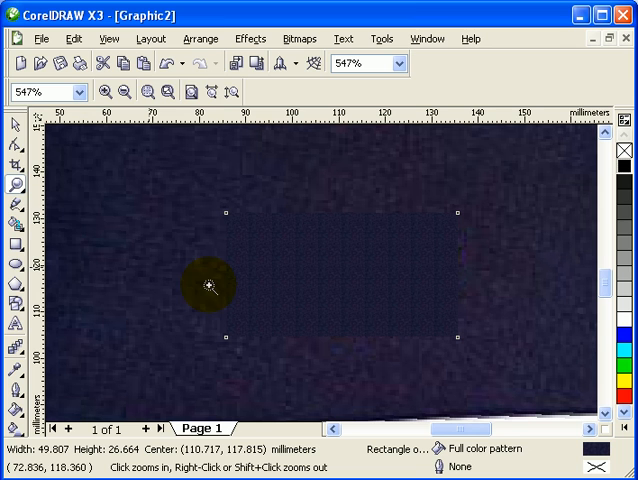
left_click(208, 287)
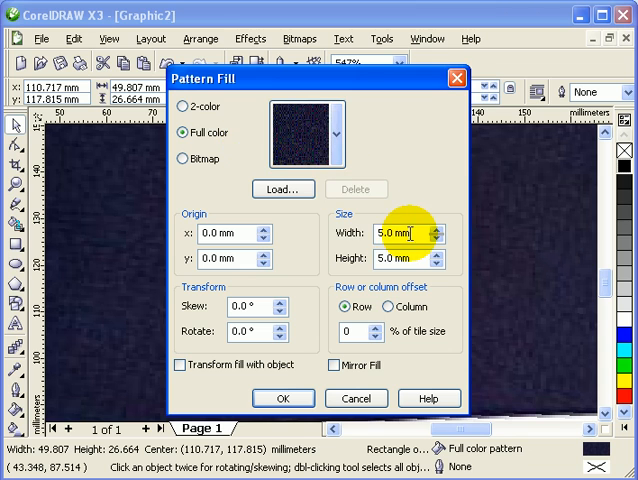
type("20")
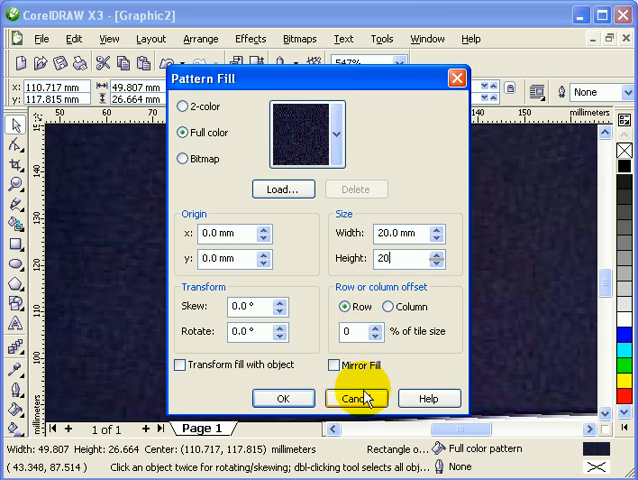
Set the pattern tile width and height to 20 mm and close the dialog
left_click(354, 397)
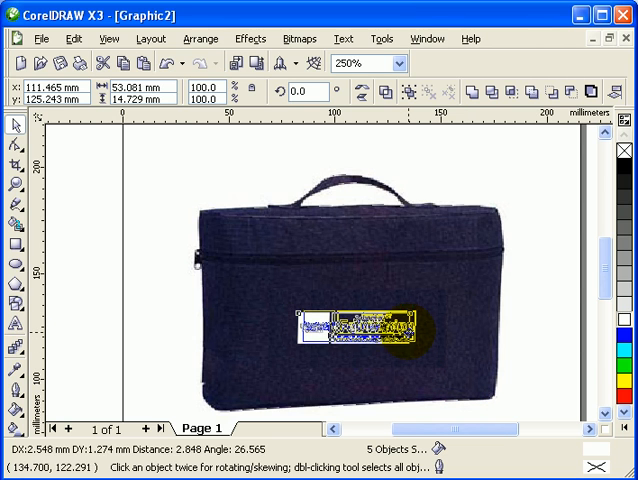
Move the white logo onto the patterned rectangle and zoom in on it
left_click(355, 335)
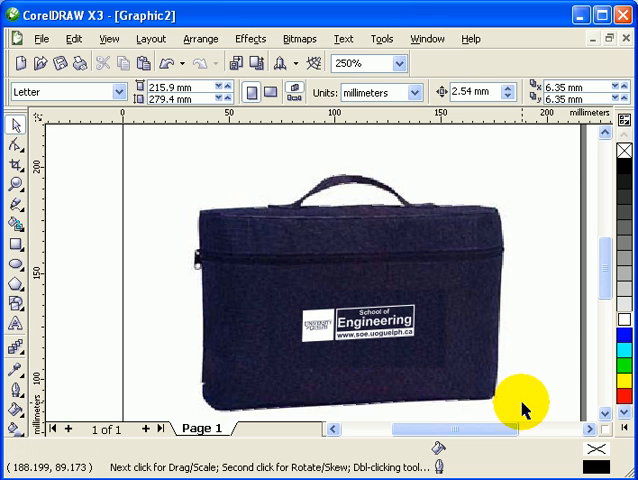
mouse_move(399, 347)
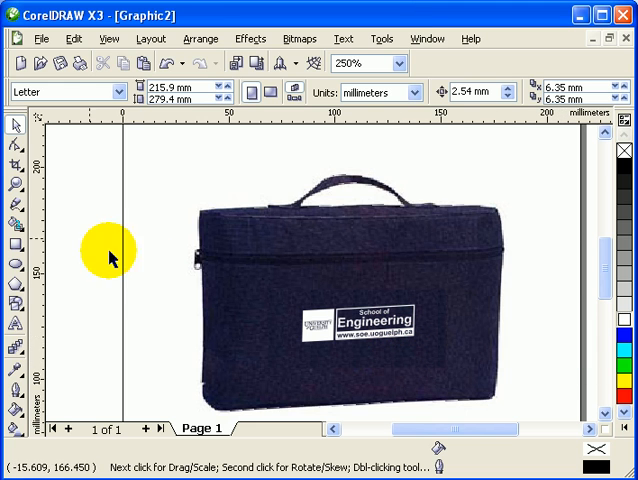
left_click(108, 256)
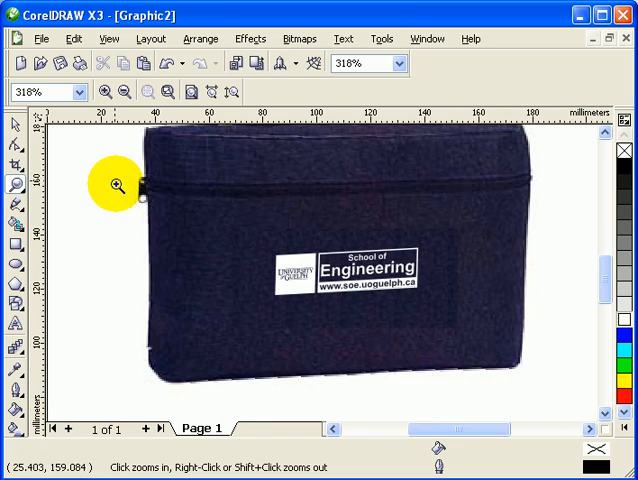